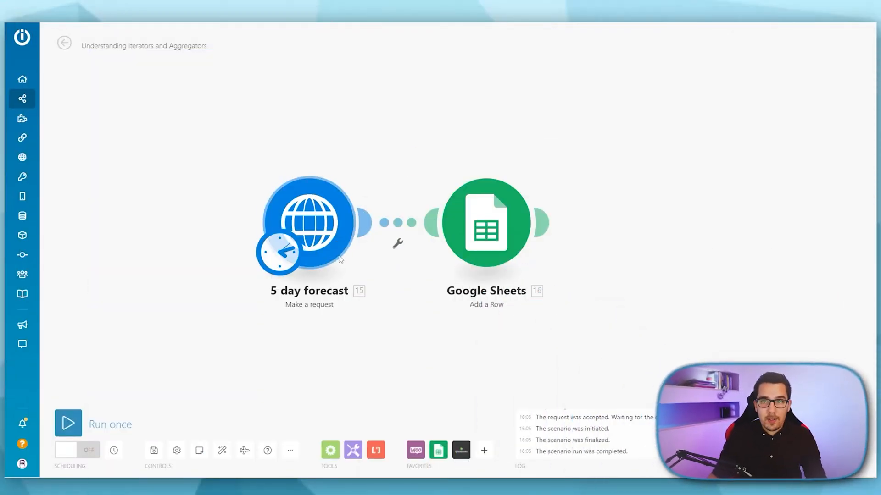
mouse_move(308, 328)
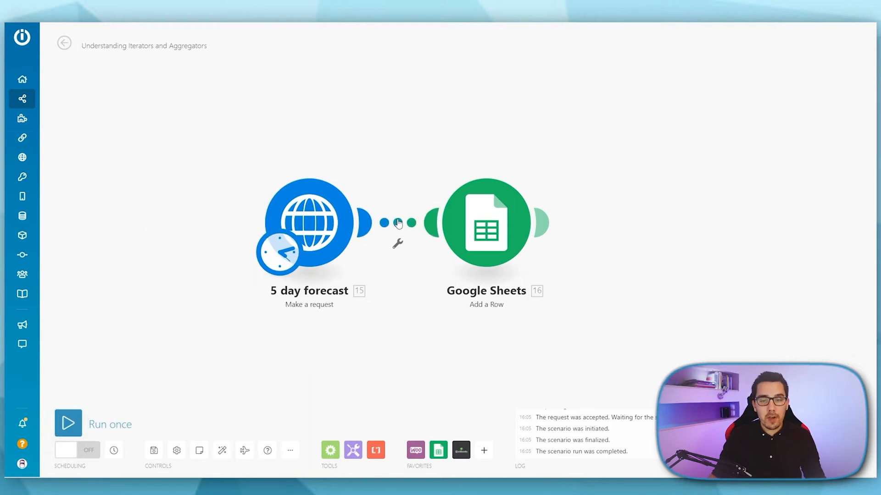
Run the scenario once to execute the forecast HTTP request and the Sheets Add a Row module
left_click(67, 423)
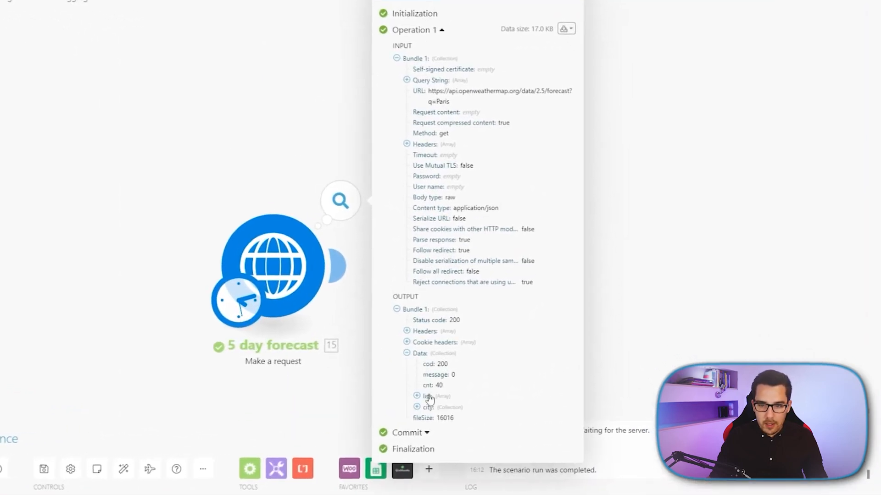
Open the forecast module's operations bubble and expand its OUTPUT data
left_click(417, 396)
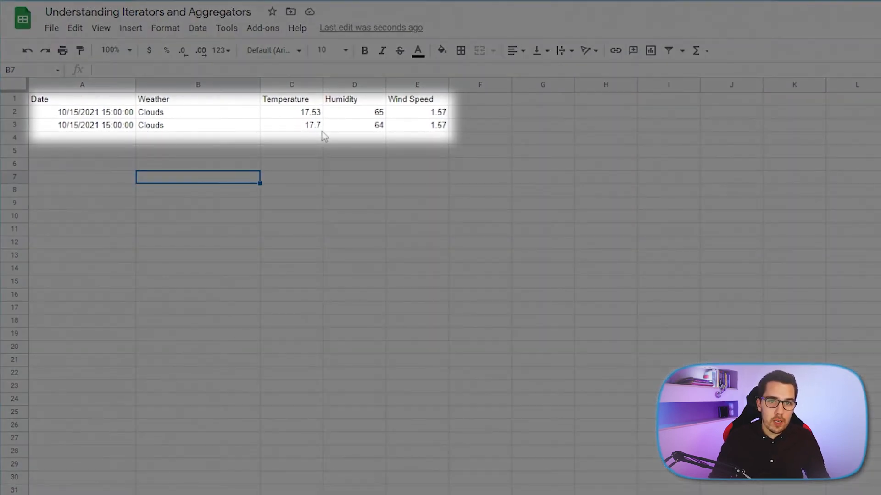
mouse_move(442, 136)
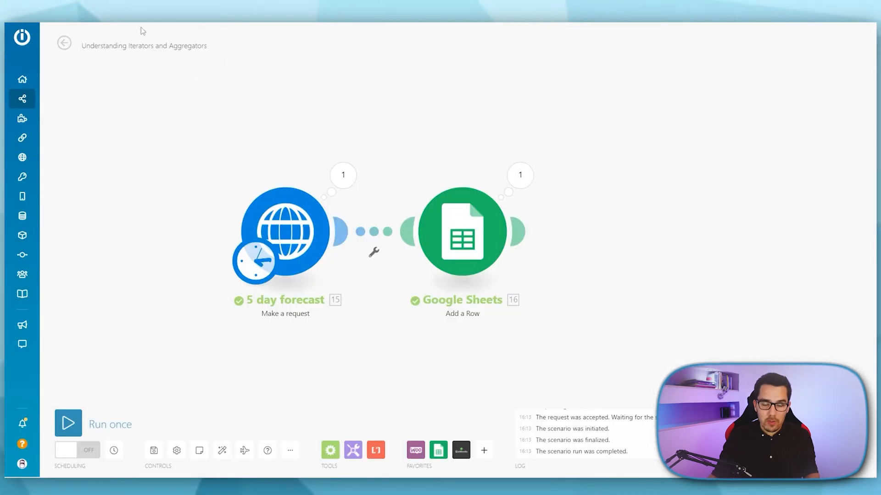
Reopen the forecast output and expand list[] to inspect the first forecast entries
left_click(462, 231)
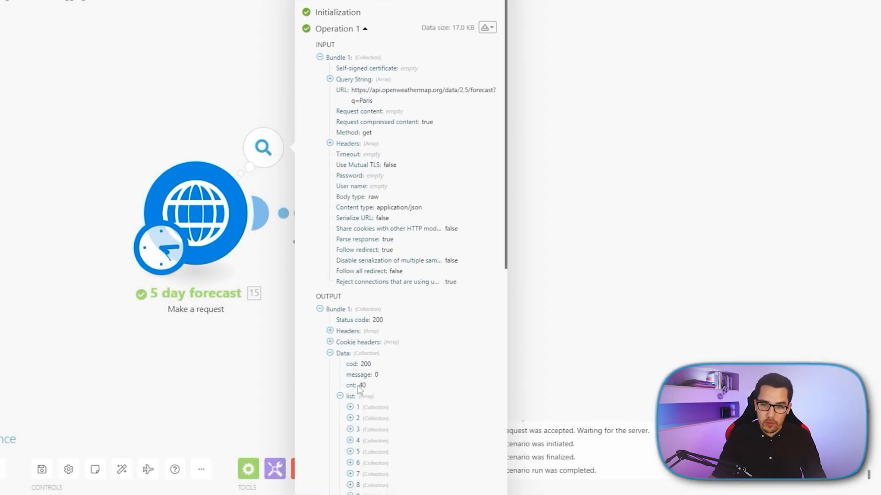
scroll("down", 3)
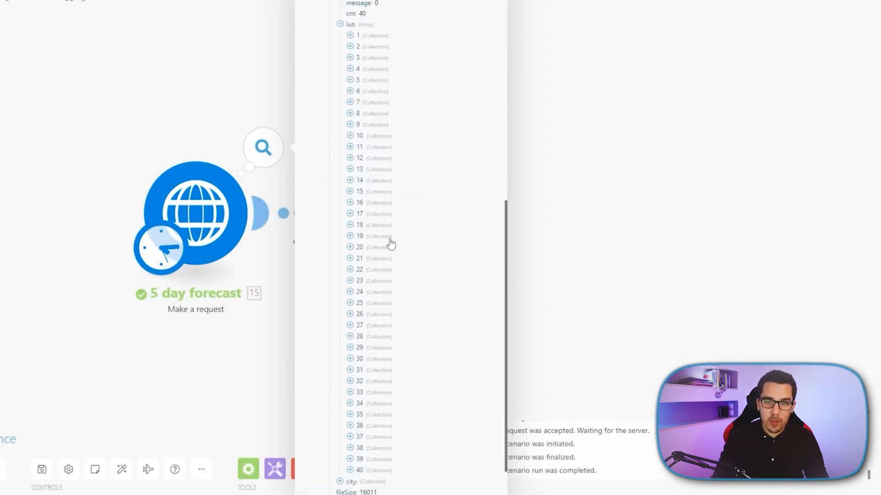
scroll("down", 3)
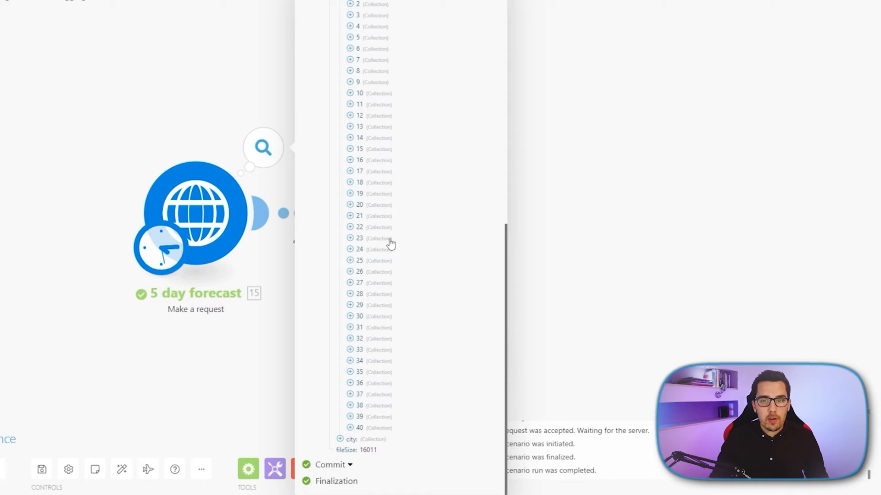
mouse_move(372, 133)
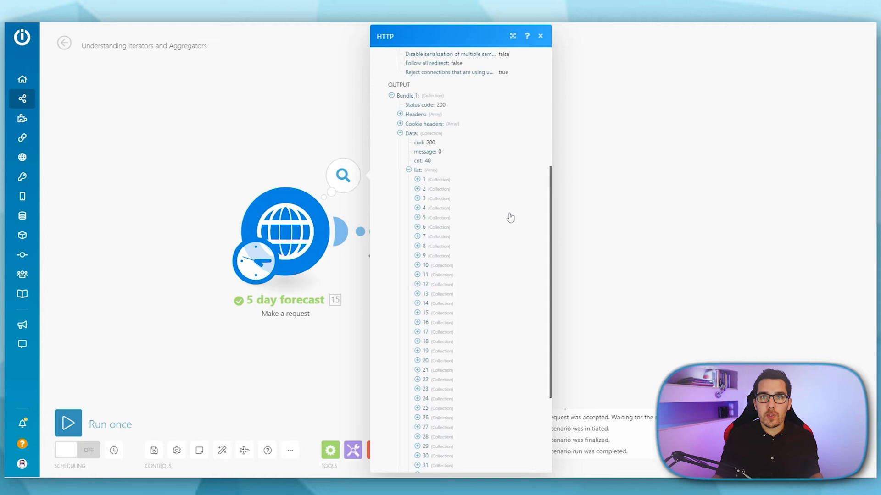
mouse_move(491, 218)
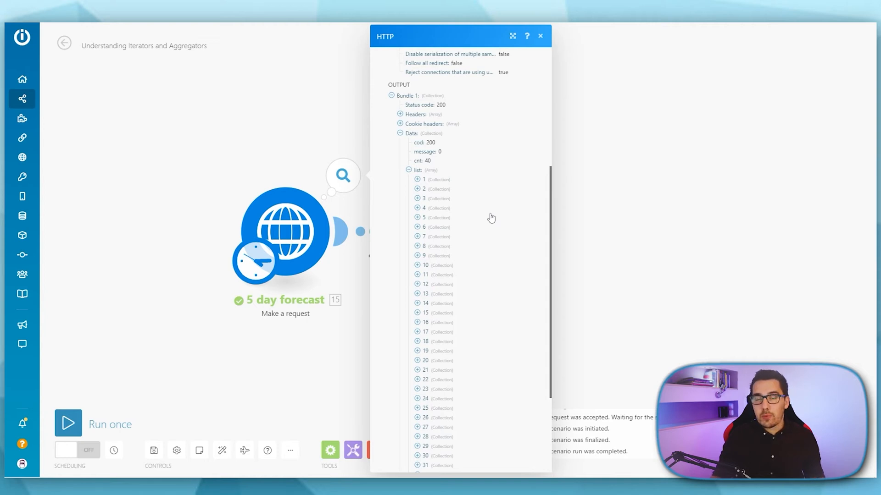
mouse_move(468, 220)
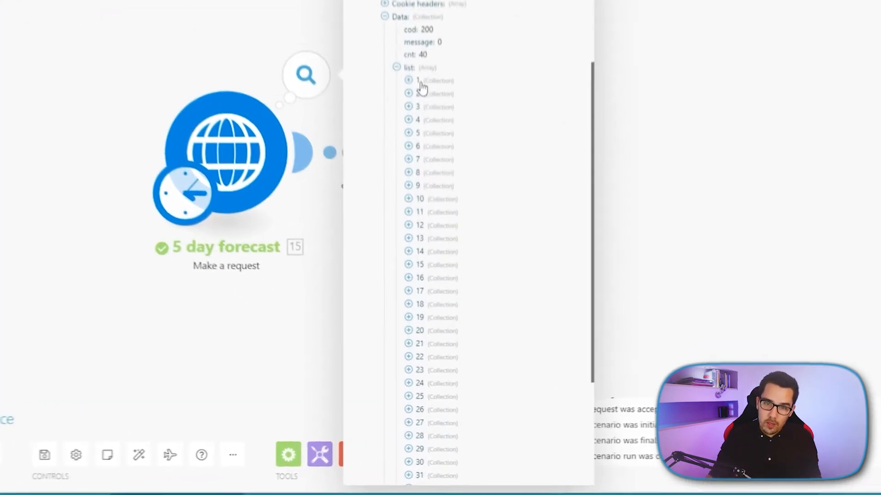
left_click(409, 80)
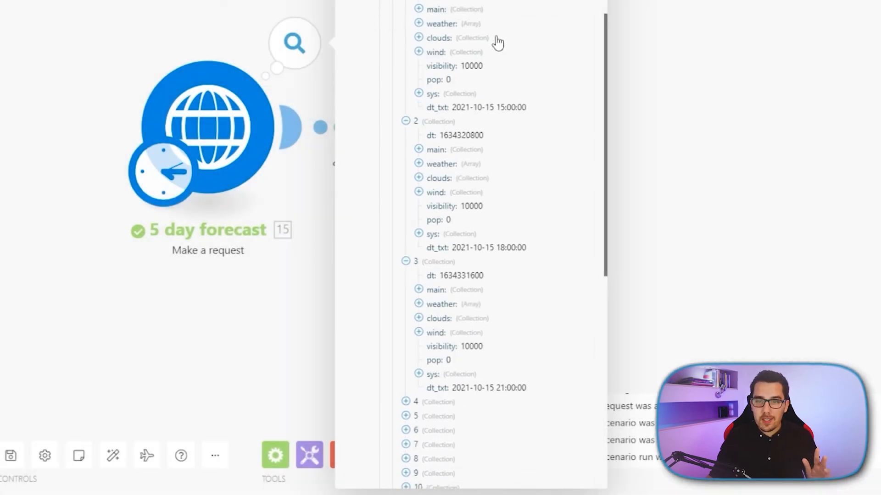
scroll("down", 3)
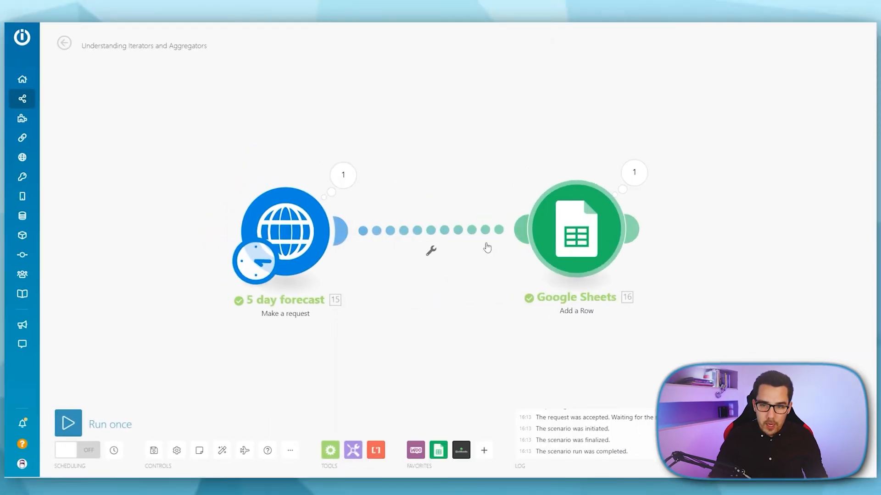
Insert a Flow Control Iterator between the modules with Array mapped to Data: list[]
left_click(576, 229)
type("iterator")
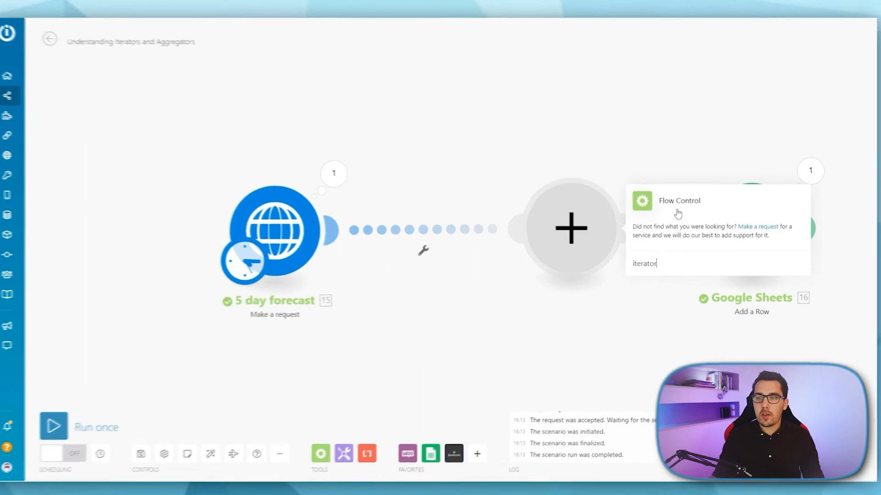
left_click(678, 200)
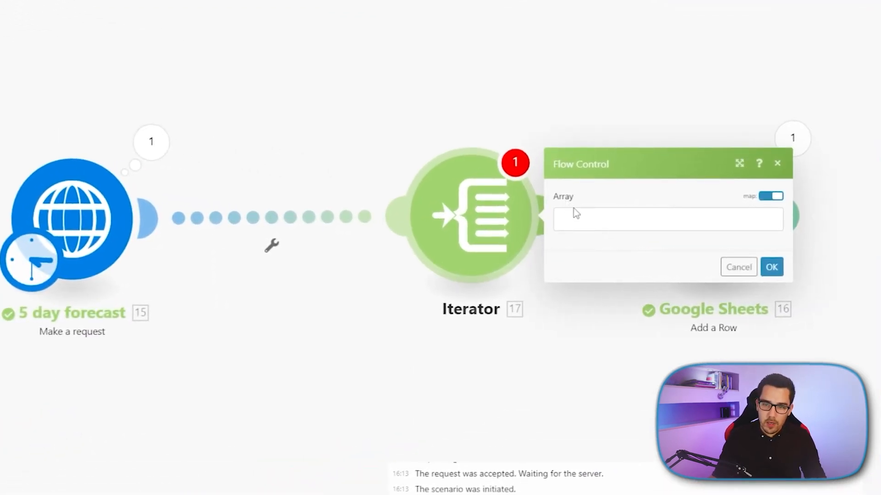
left_click(667, 219)
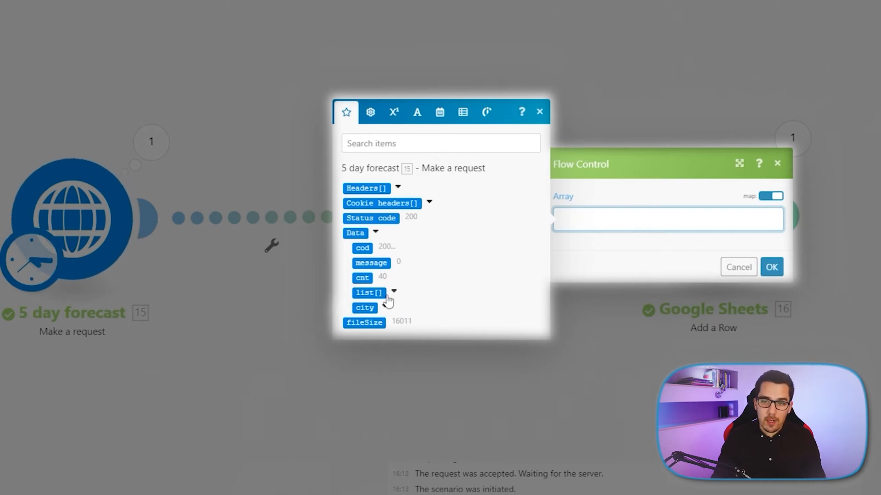
left_click(393, 293)
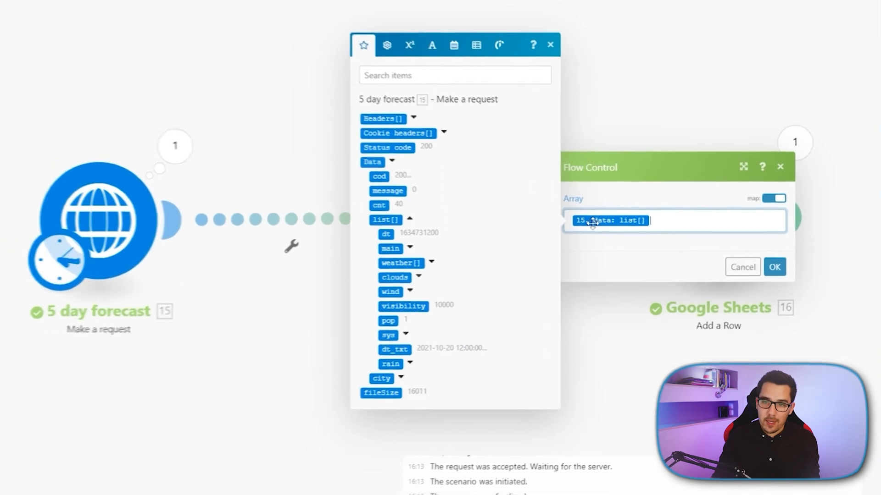
left_click(775, 267)
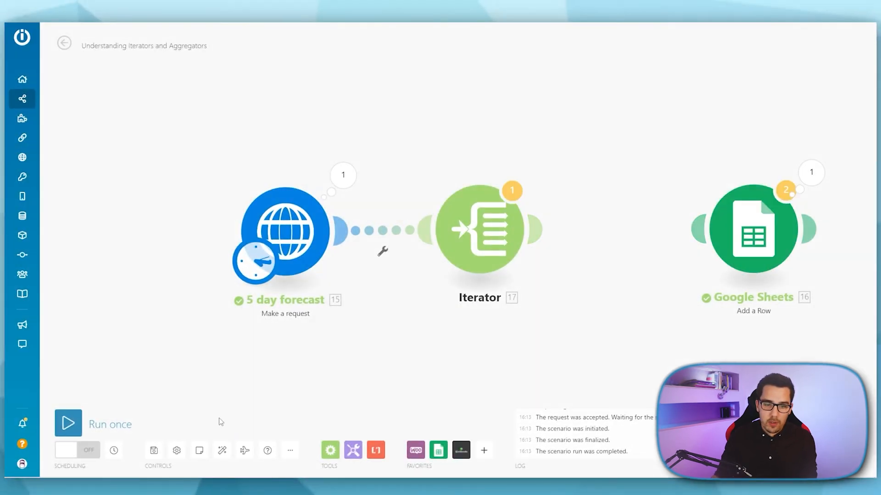
Run once and inspect the Iterator's input array and its first item
left_click(67, 424)
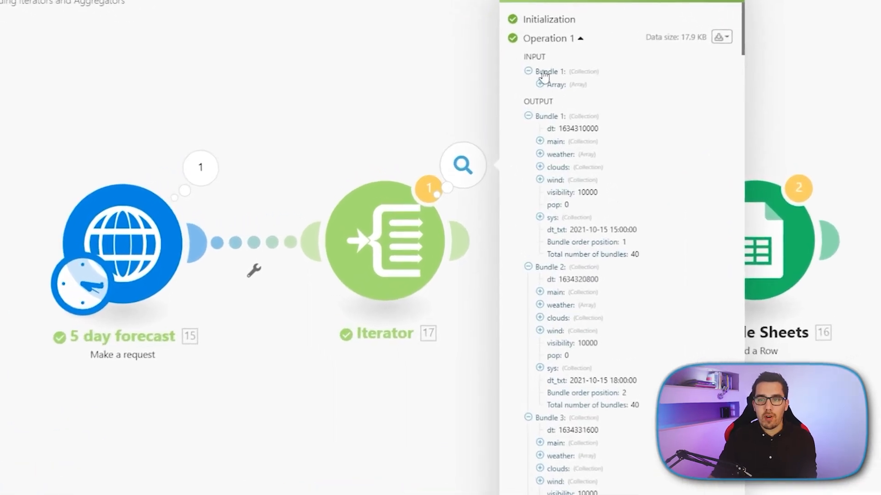
left_click(541, 85)
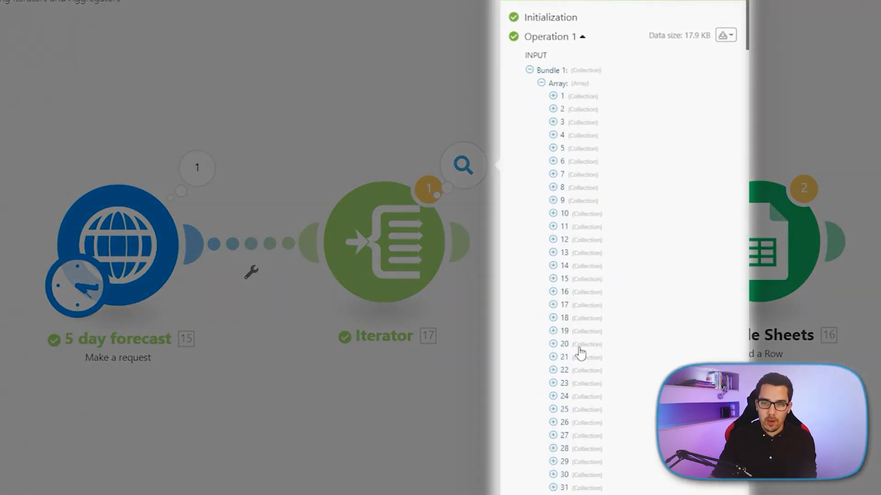
scroll("down", 3)
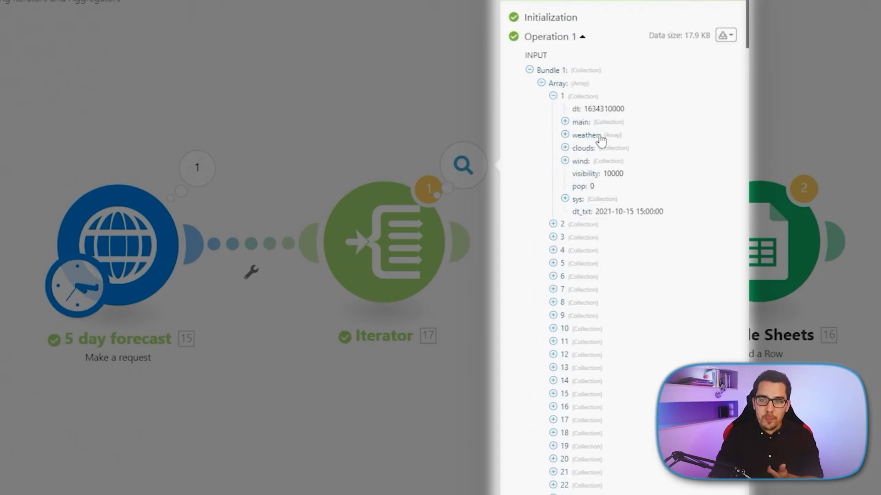
scroll("down", 3)
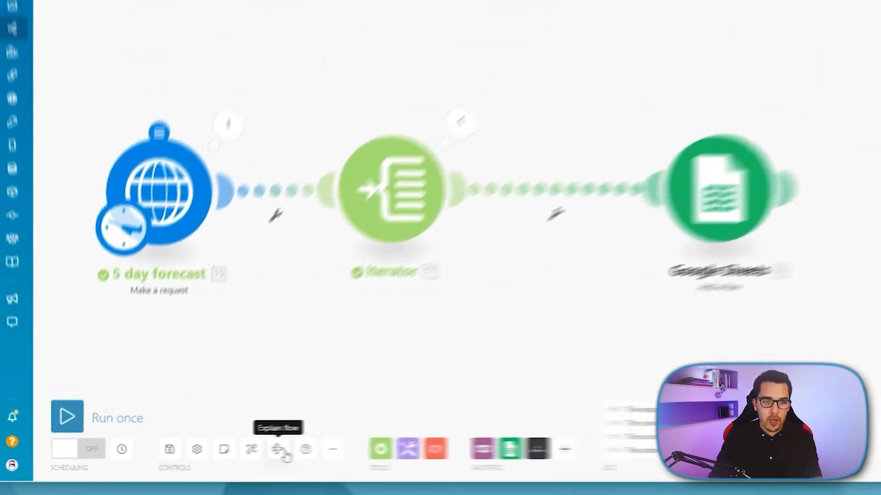
Link the Iterator to Google Sheets and preview the route with Explain flow
left_click(67, 416)
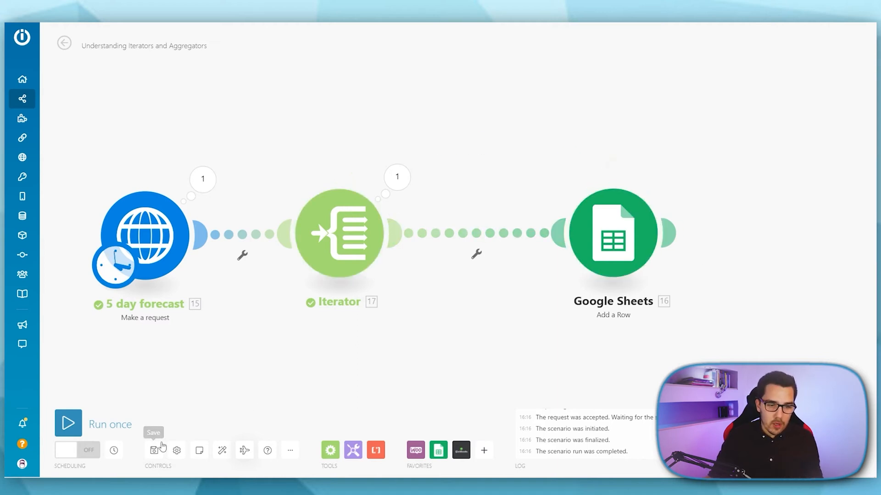
Map dt_txt, weather main, temp, humidity and wind speed into columns A–E of the row
left_click(68, 423)
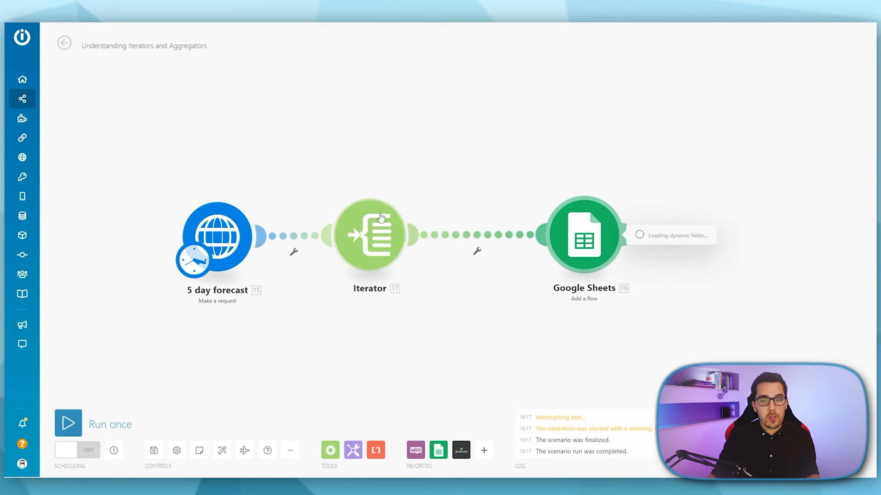
left_click(583, 235)
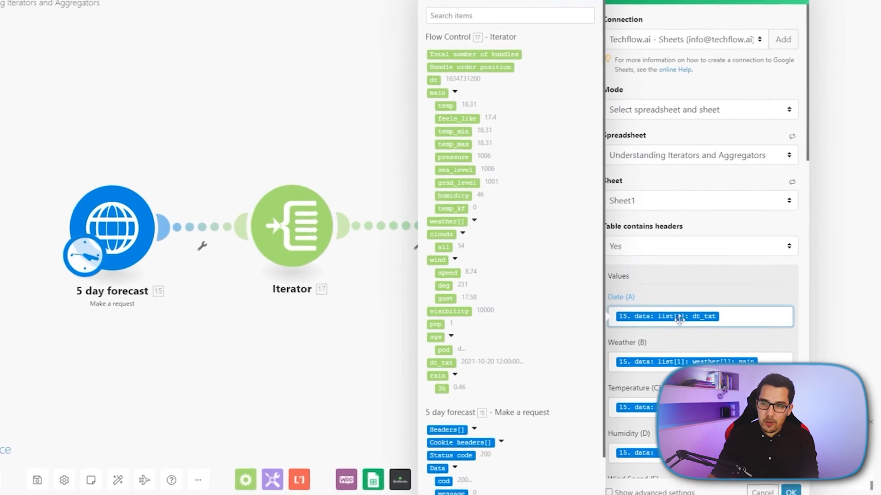
mouse_move(677, 316)
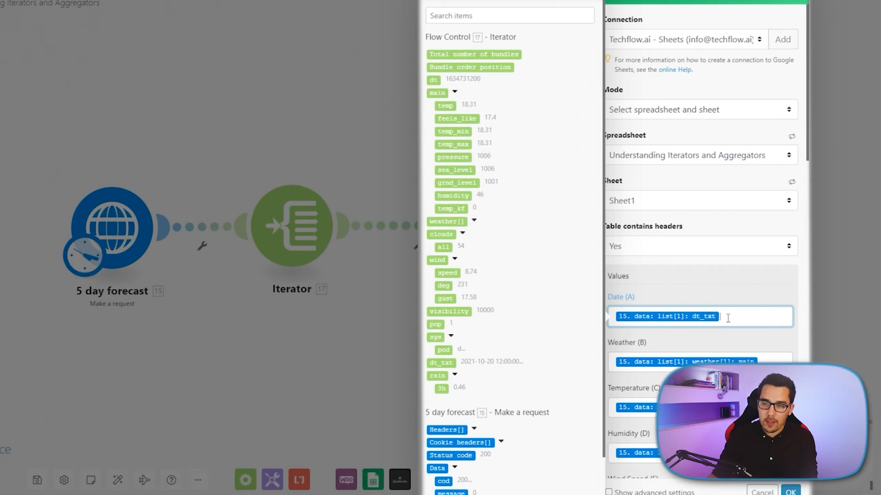
mouse_move(496, 324)
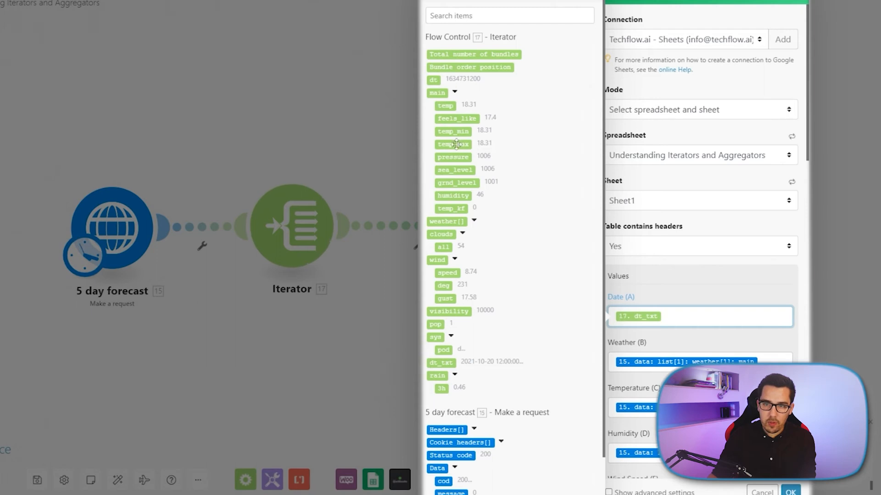
scroll("down", 3)
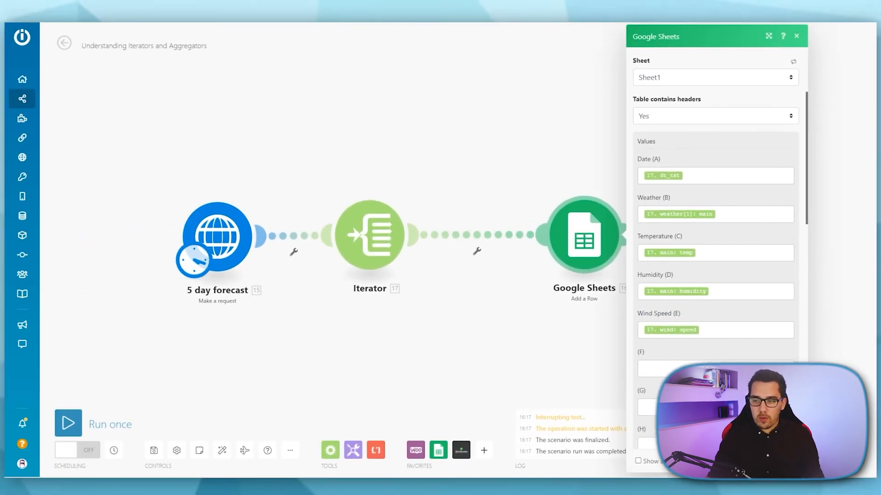
left_click(67, 423)
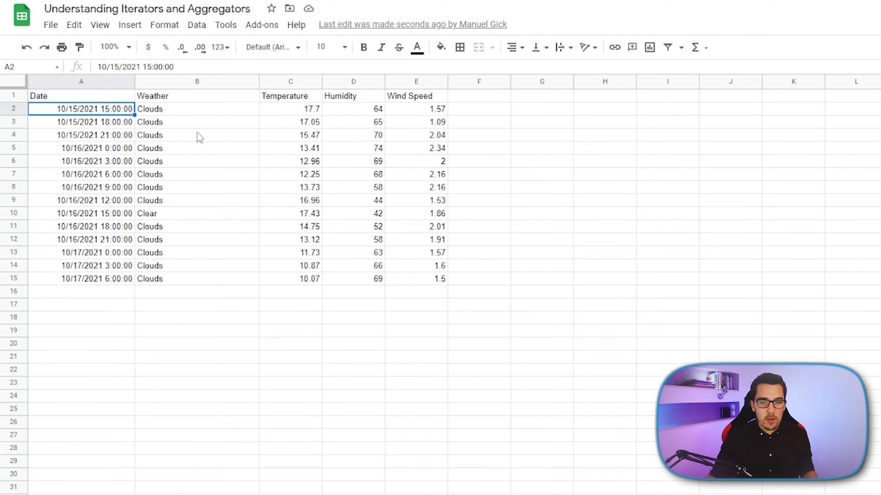
Scroll through the newly added forecast rows in the spreadsheet
scroll("down", 3)
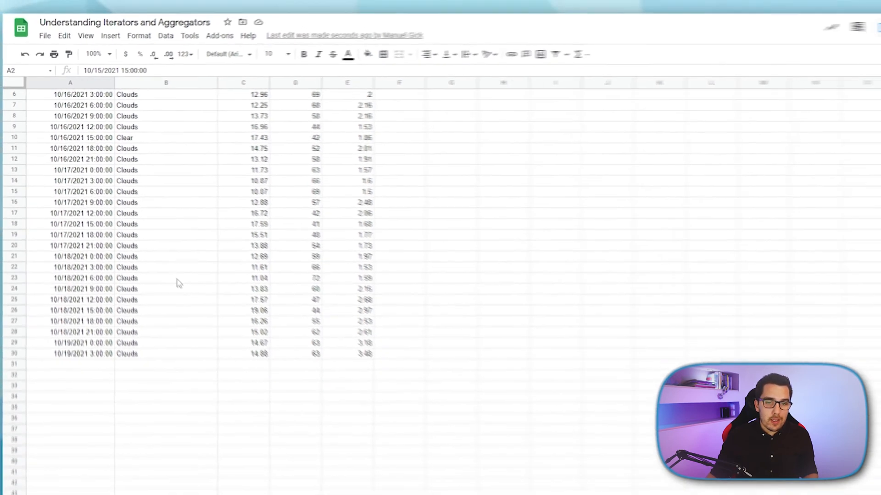
scroll("down", 3)
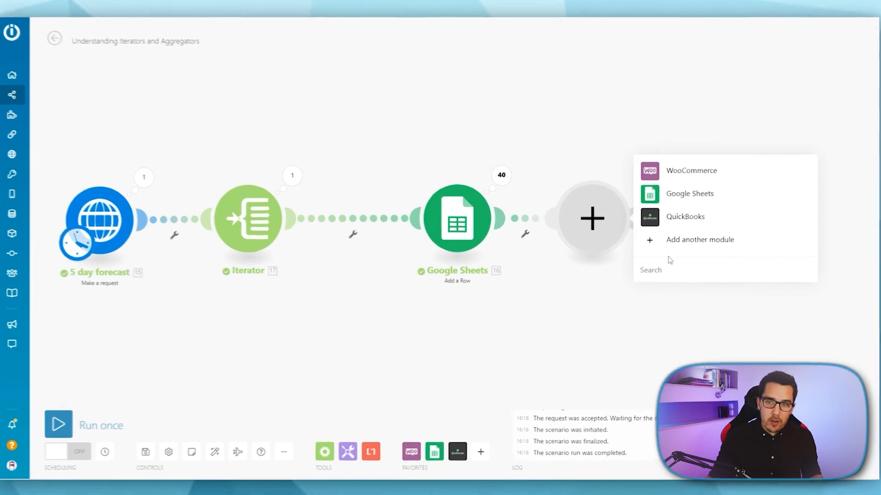
Add a Tools Text aggregator after Google Sheets with Source Module Iterator [17]
left_click(700, 240)
type("text aggre")
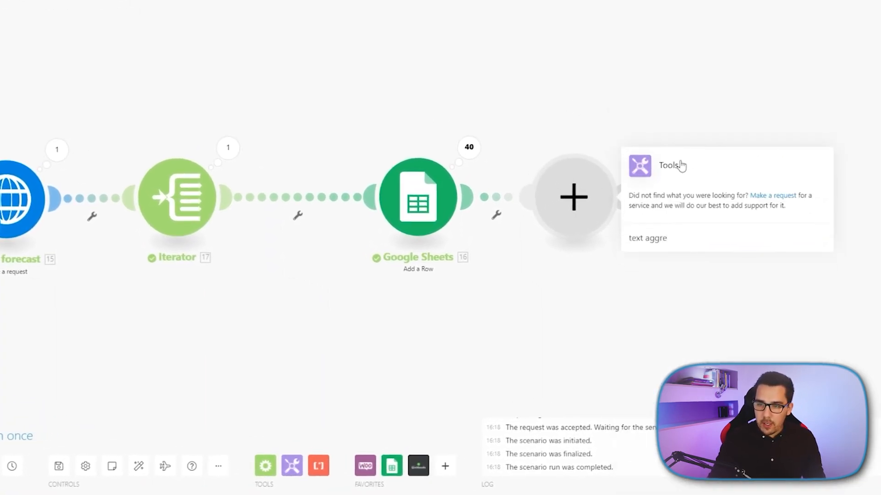
left_click(668, 165)
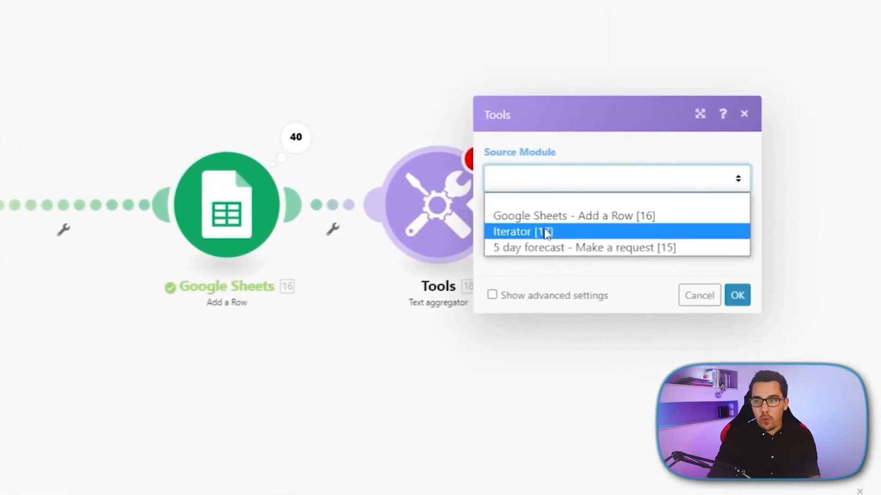
left_click(522, 232)
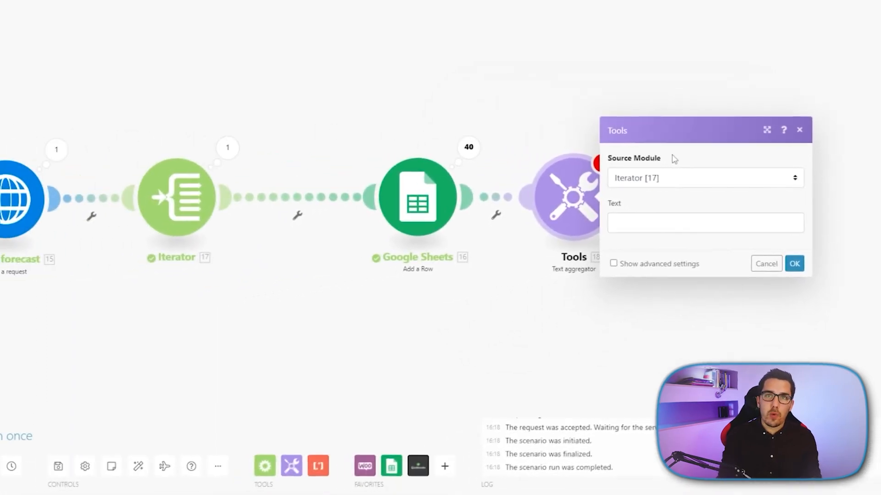
Set Row separator to New row and map temp, weather main and description into Text
left_click(613, 263)
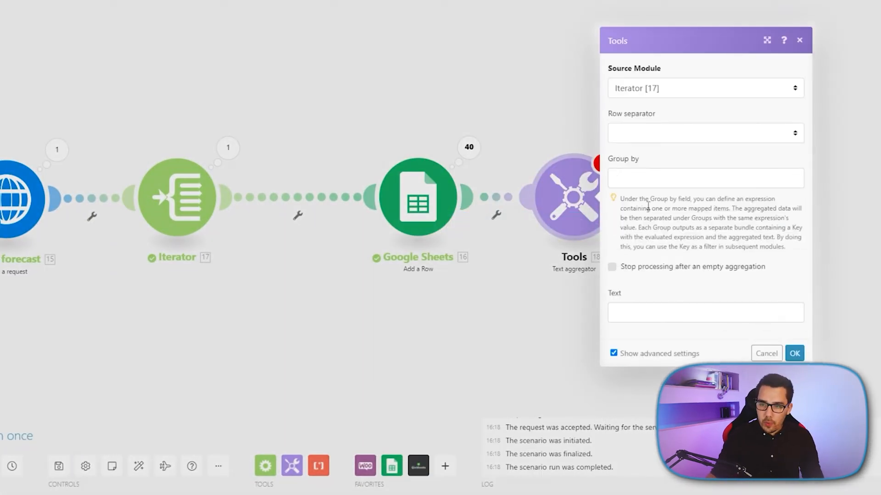
left_click(705, 133)
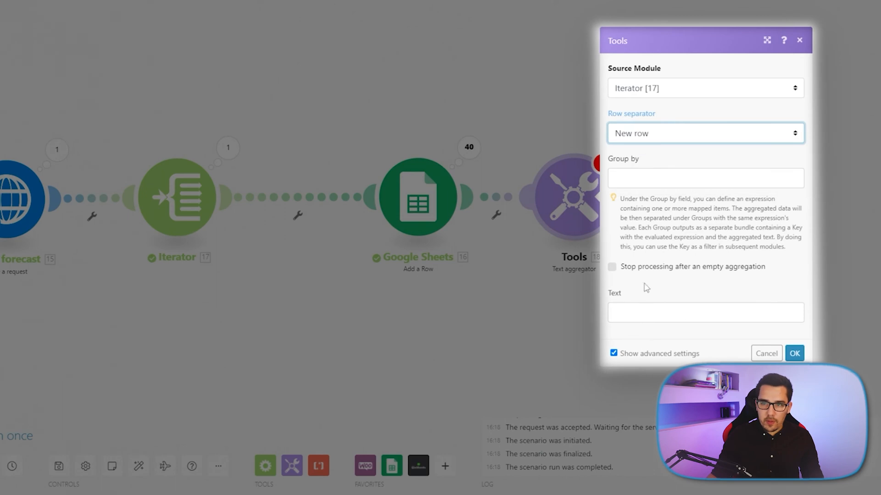
left_click(706, 313)
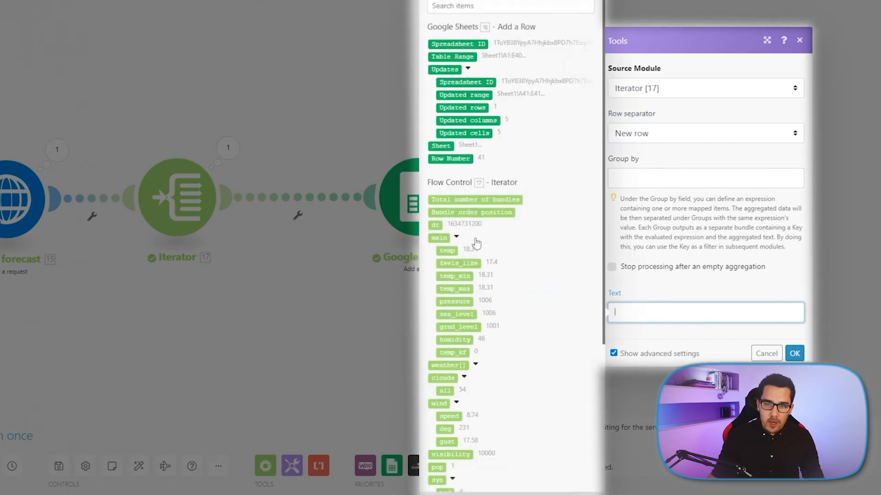
scroll("down", 3)
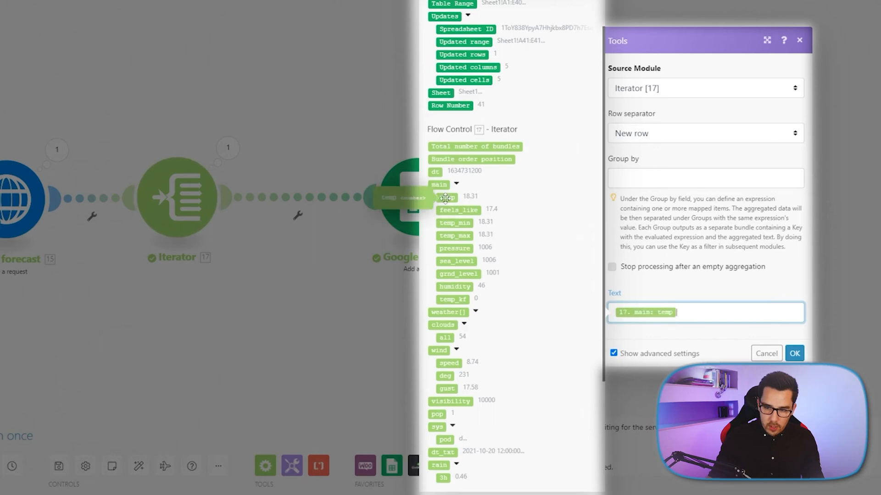
type("-")
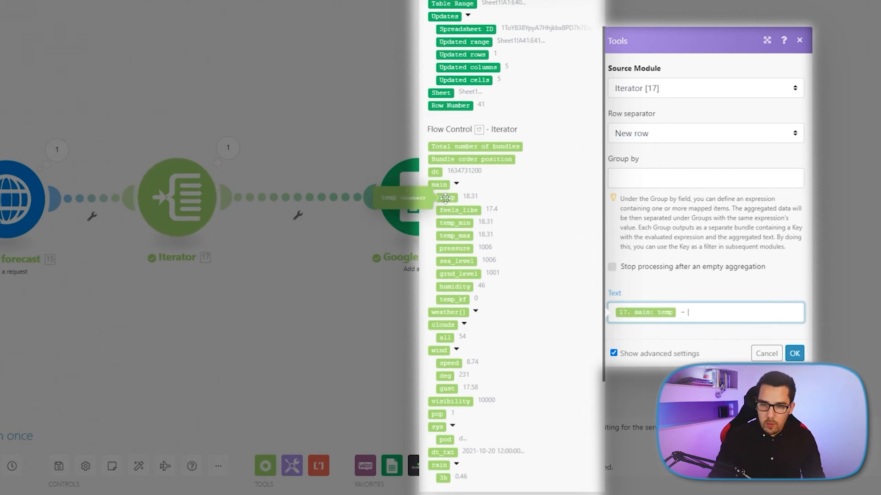
left_click(474, 313)
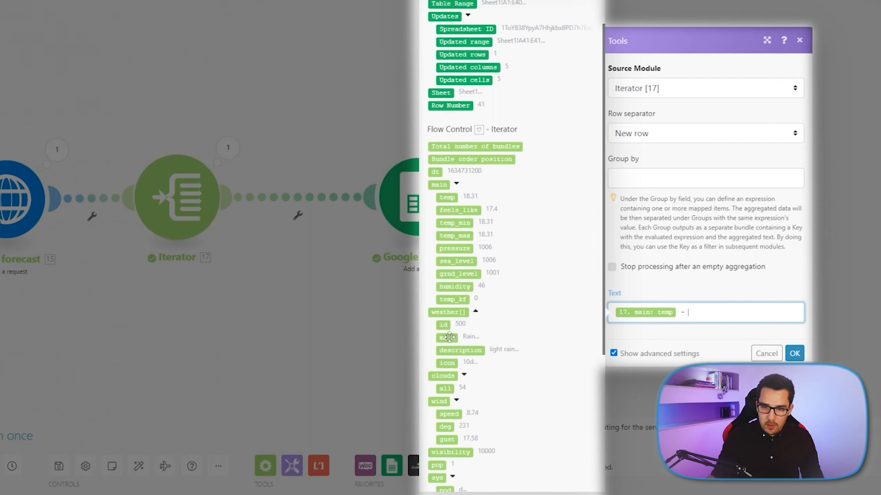
left_click(447, 337)
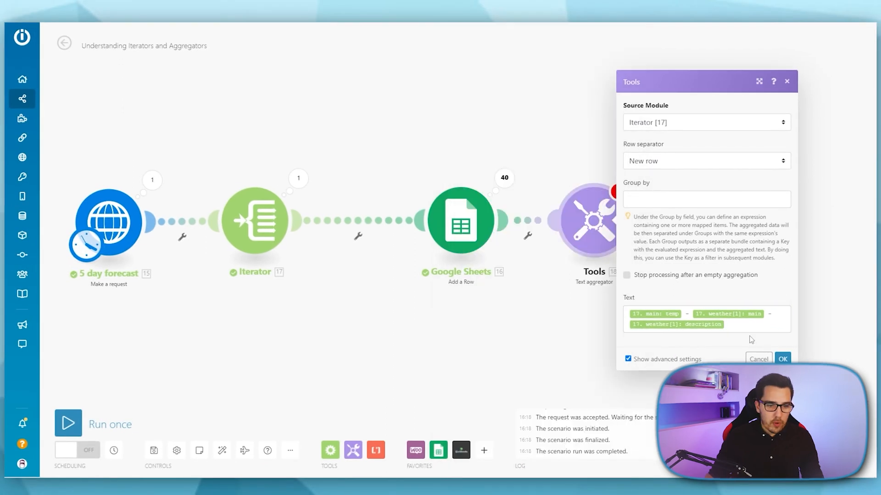
left_click(781, 359)
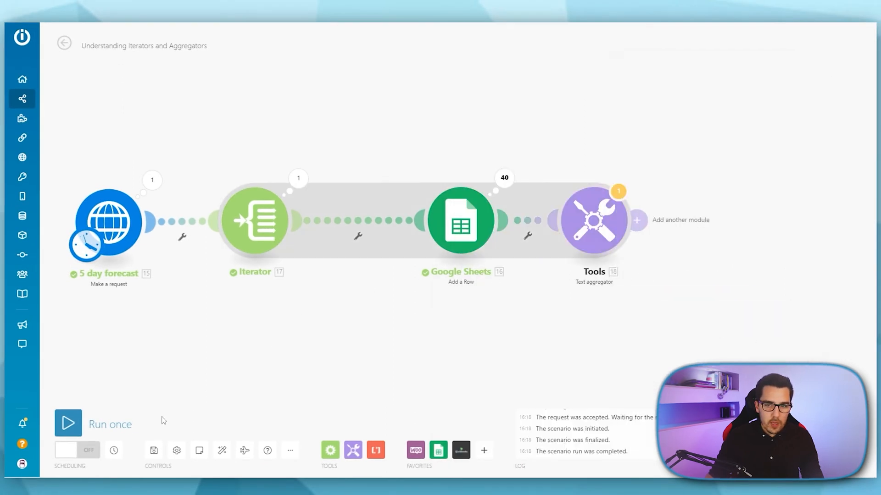
mouse_move(328, 329)
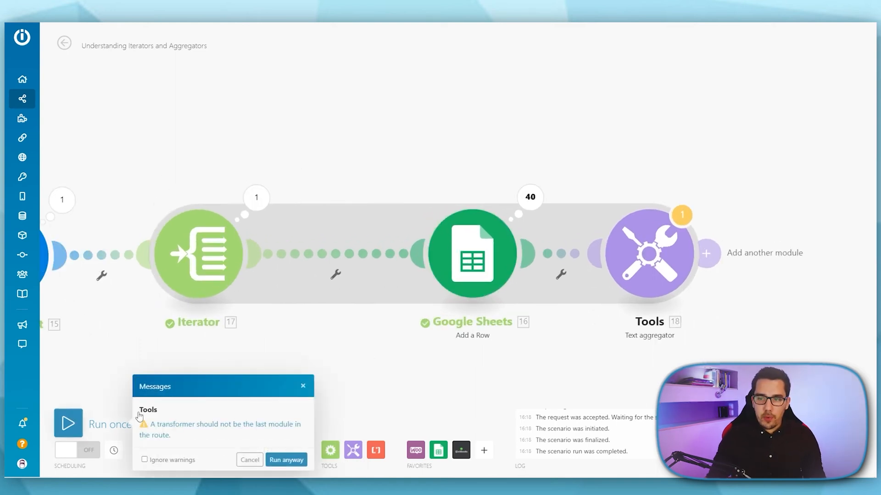
Run the scenario once despite the transformer warning, producing a single aggregated bundle
left_click(285, 460)
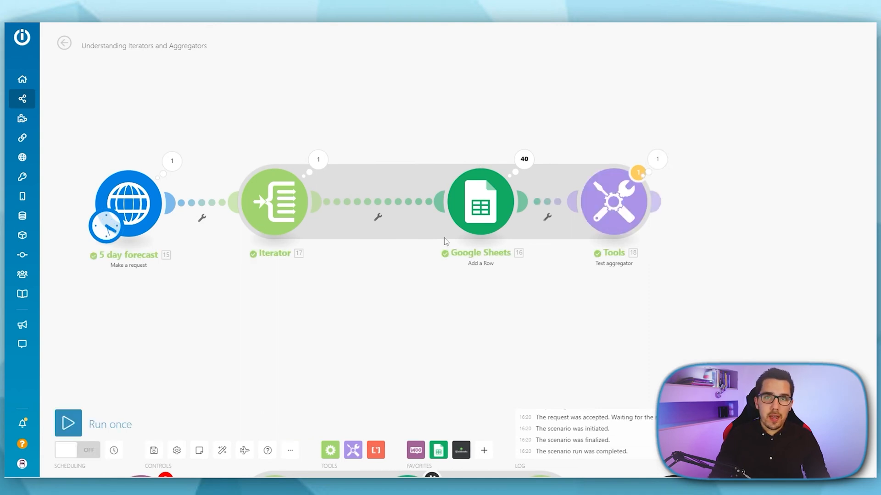
mouse_move(551, 202)
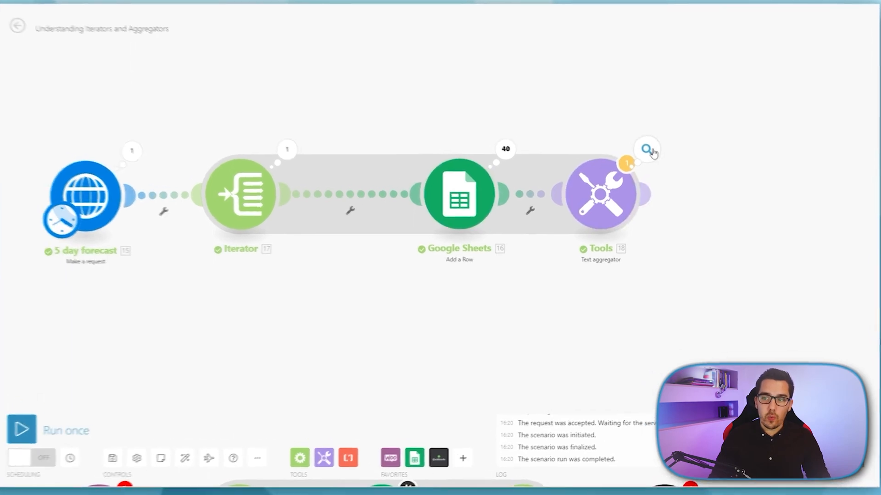
left_click(646, 150)
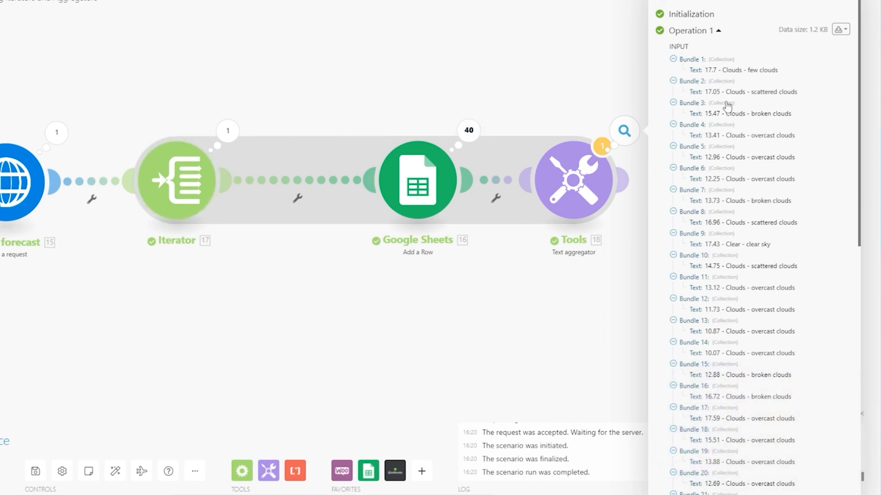
double_click(739, 113)
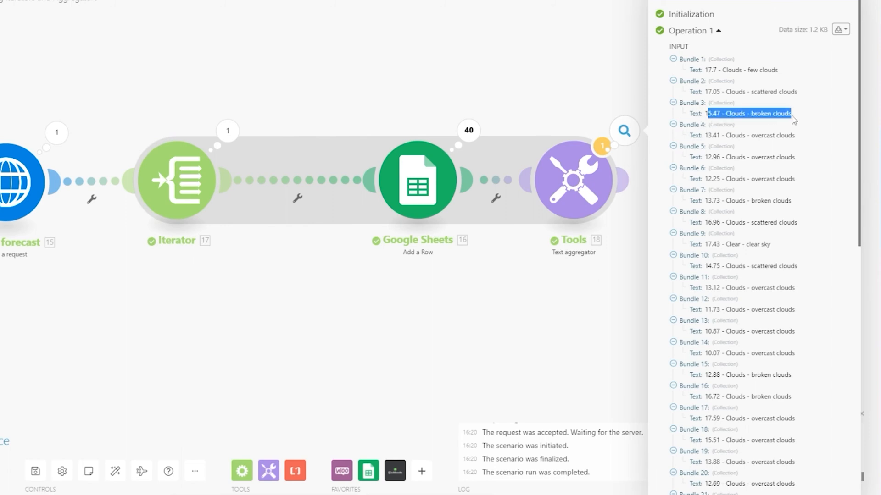
scroll("down", 3)
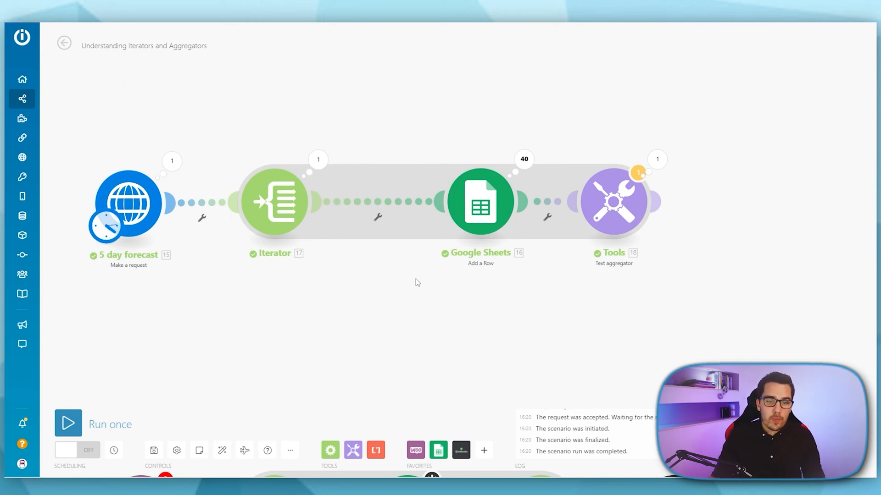
mouse_move(360, 242)
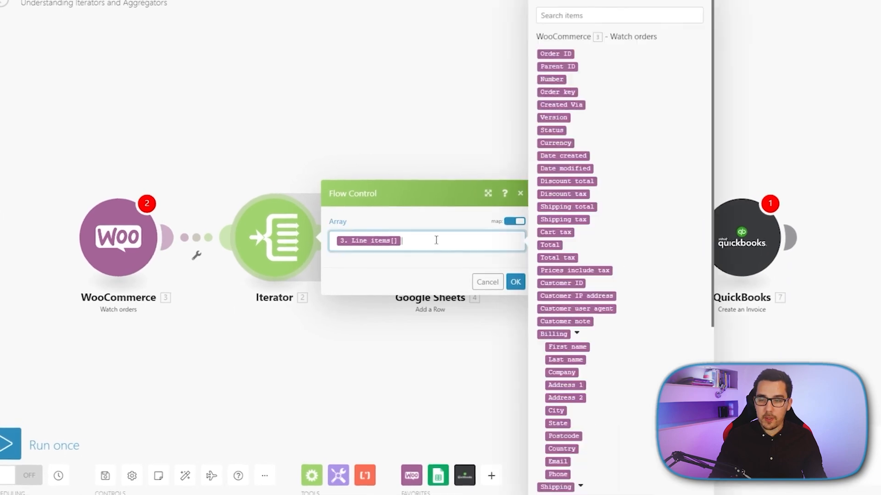
Review the WooCommerce example's Iterator mapped to Line items[] and close its settings
scroll("down", 3)
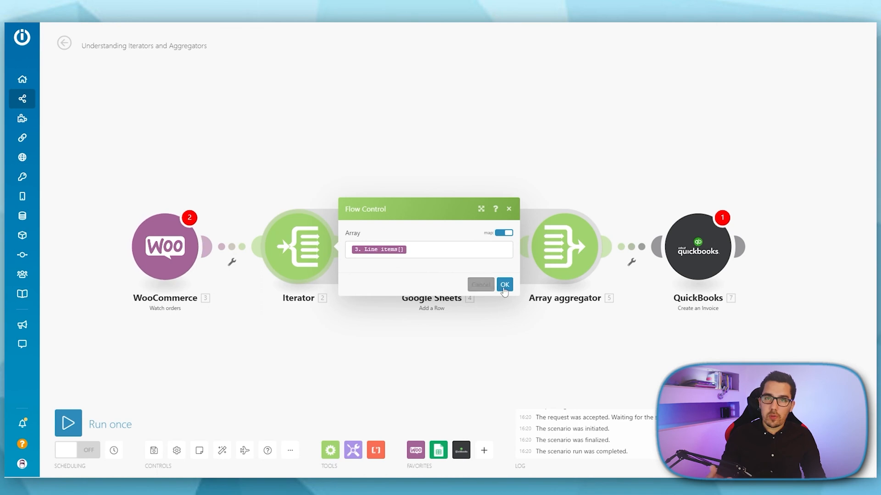
left_click(503, 284)
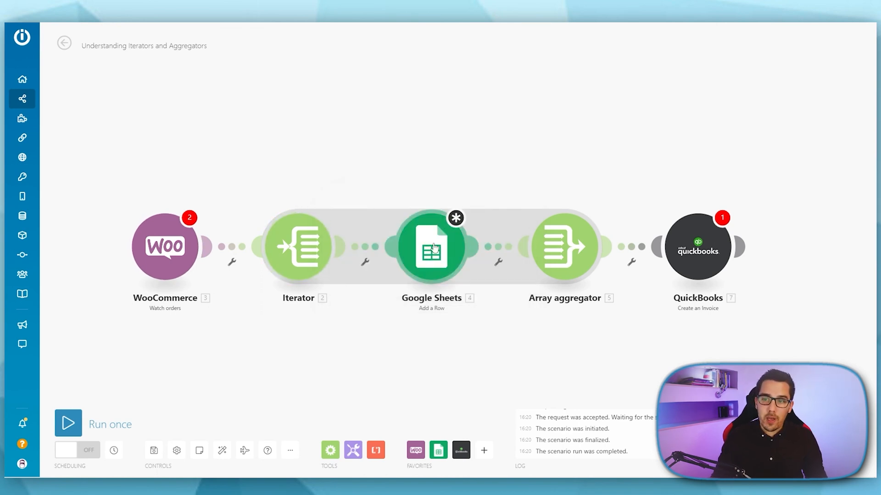
mouse_move(568, 258)
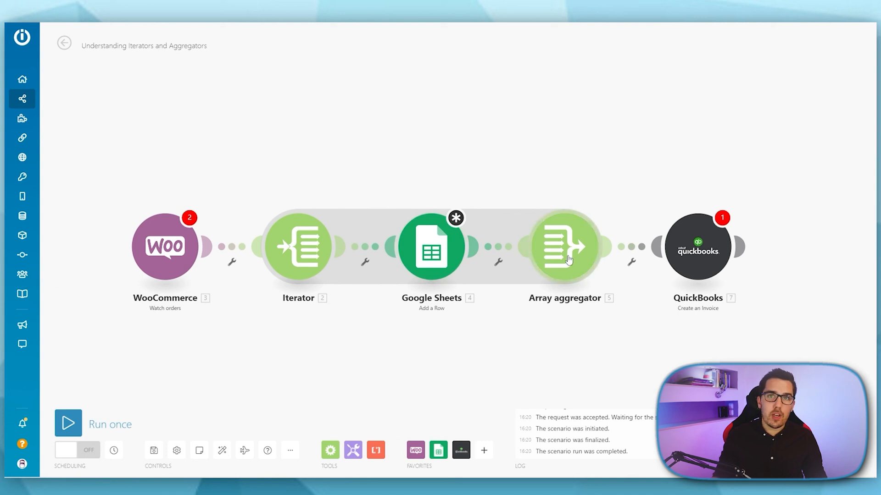
mouse_move(692, 271)
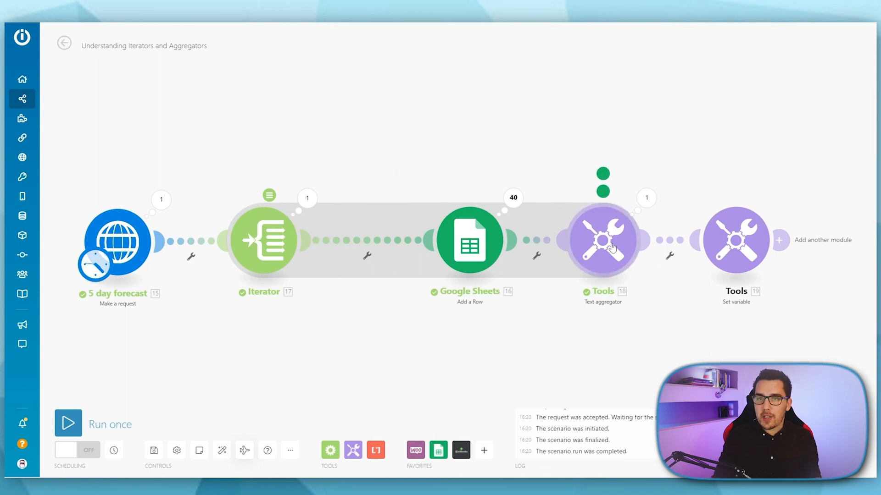
mouse_move(676, 169)
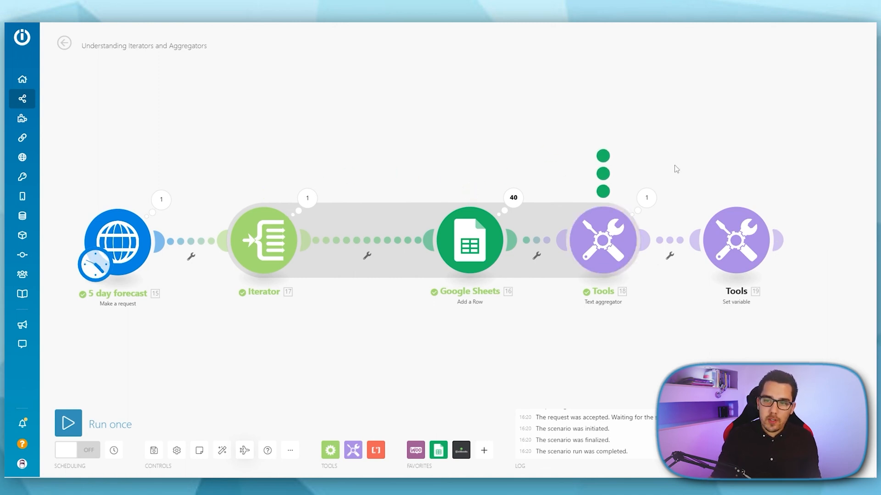